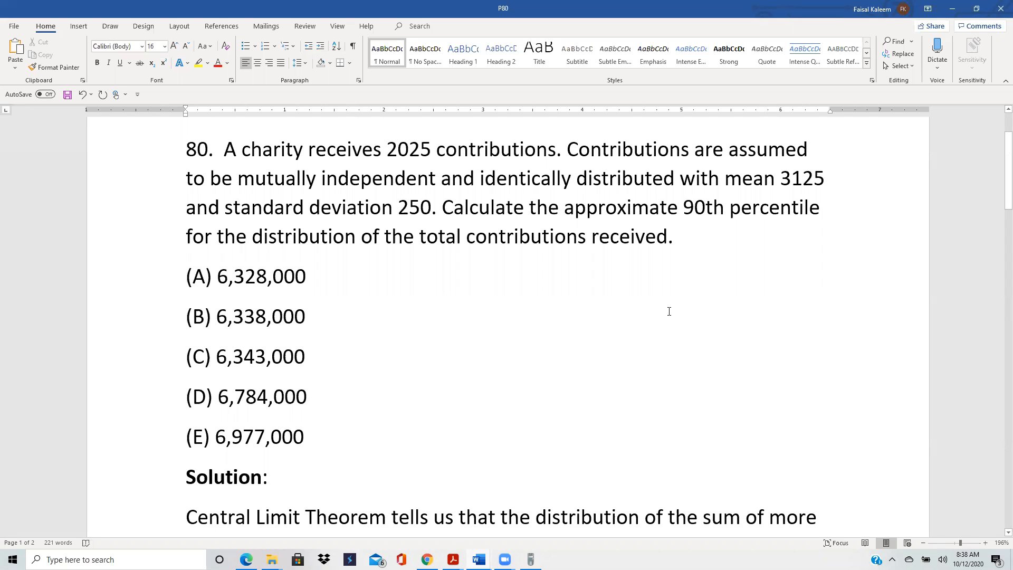
pyautogui.moveTo(666, 313)
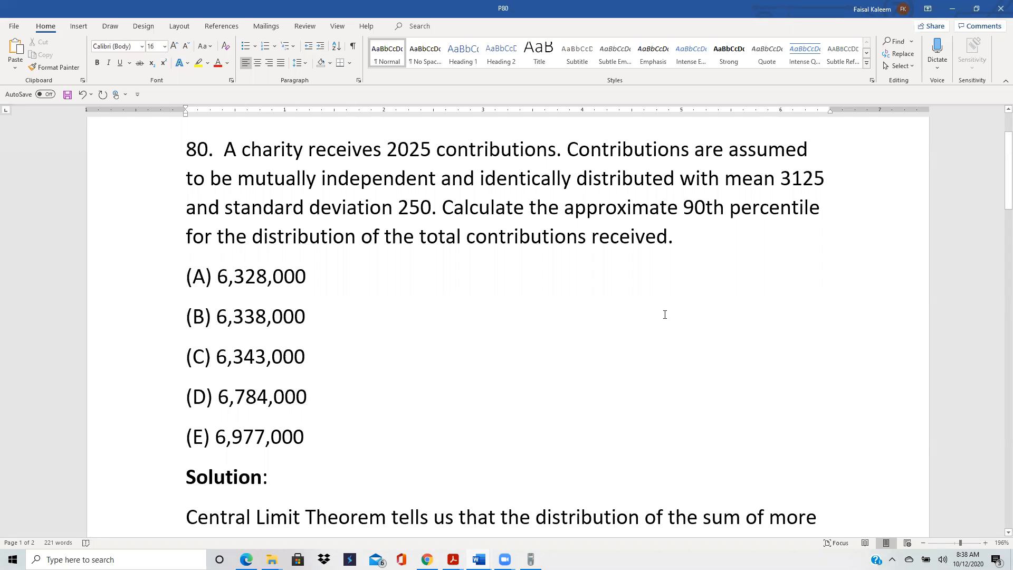
pyautogui.moveTo(327, 390)
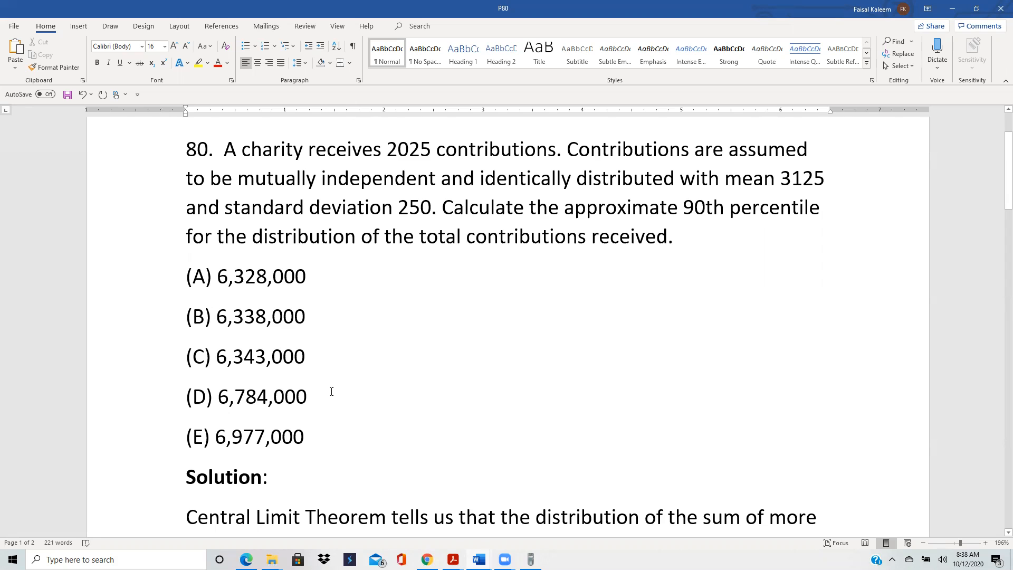
pyautogui.moveTo(330, 401)
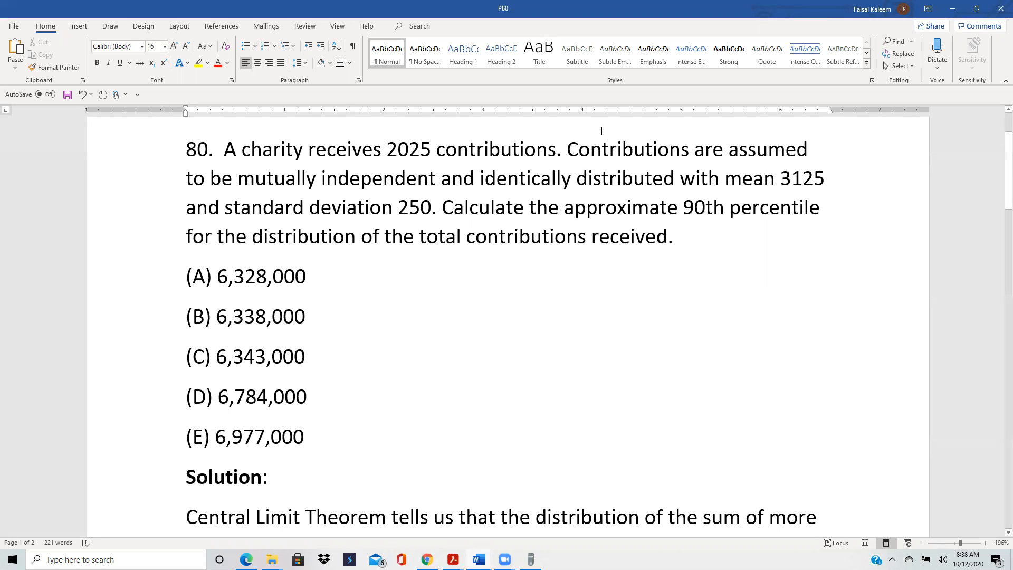
pyautogui.moveTo(532, 189)
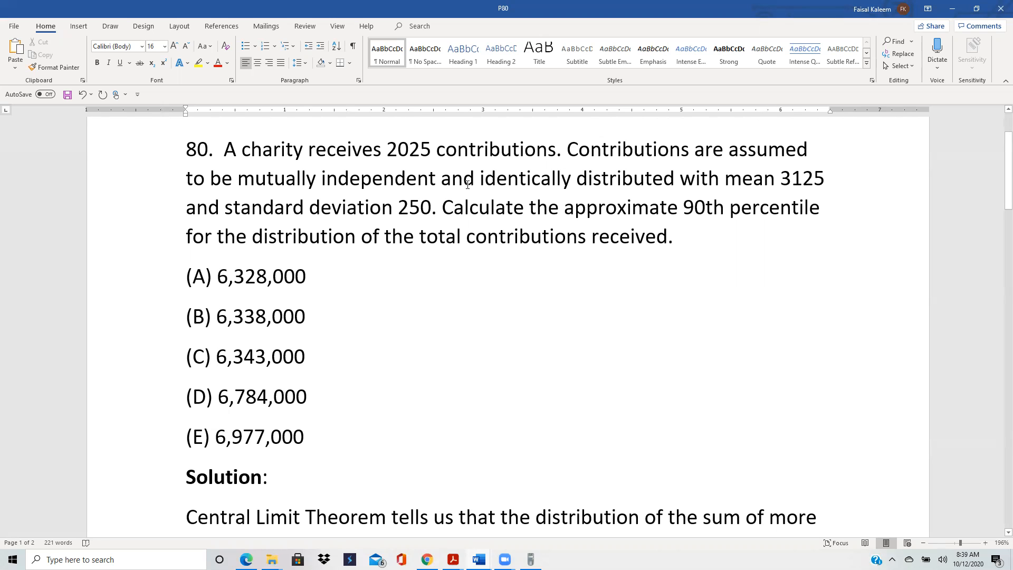
pyautogui.moveTo(401, 154)
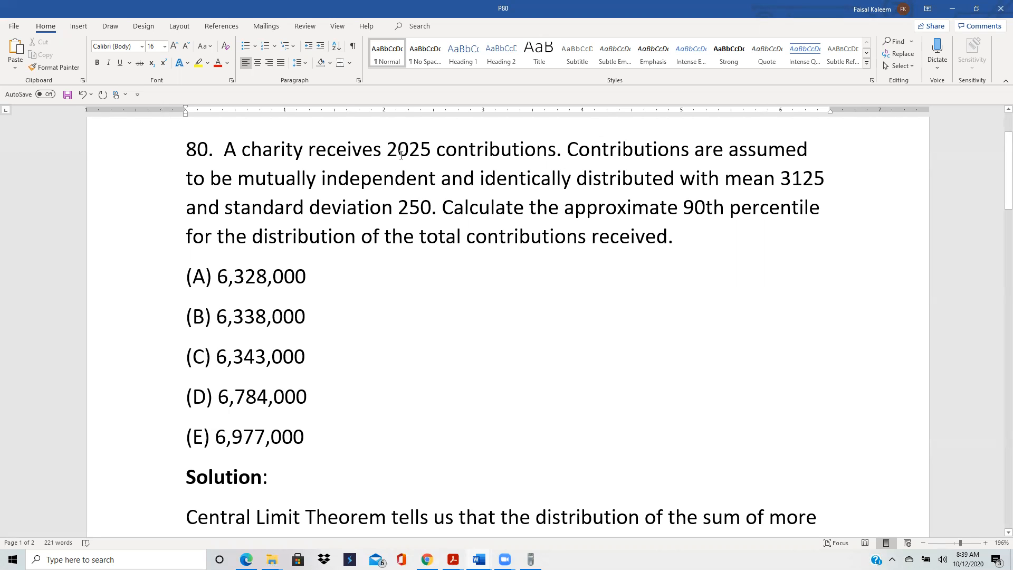
pyautogui.moveTo(399, 155)
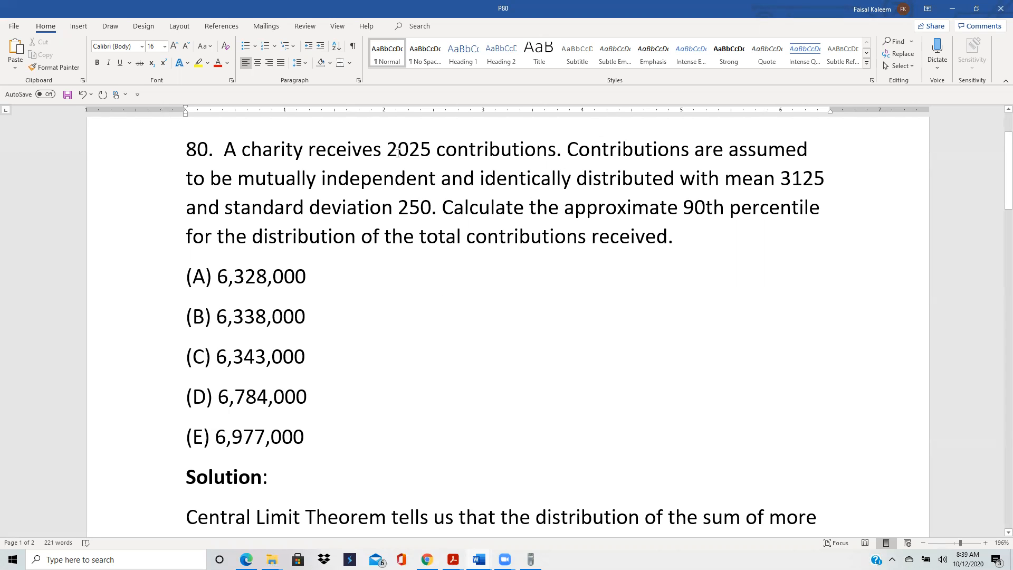
pyautogui.moveTo(381, 165)
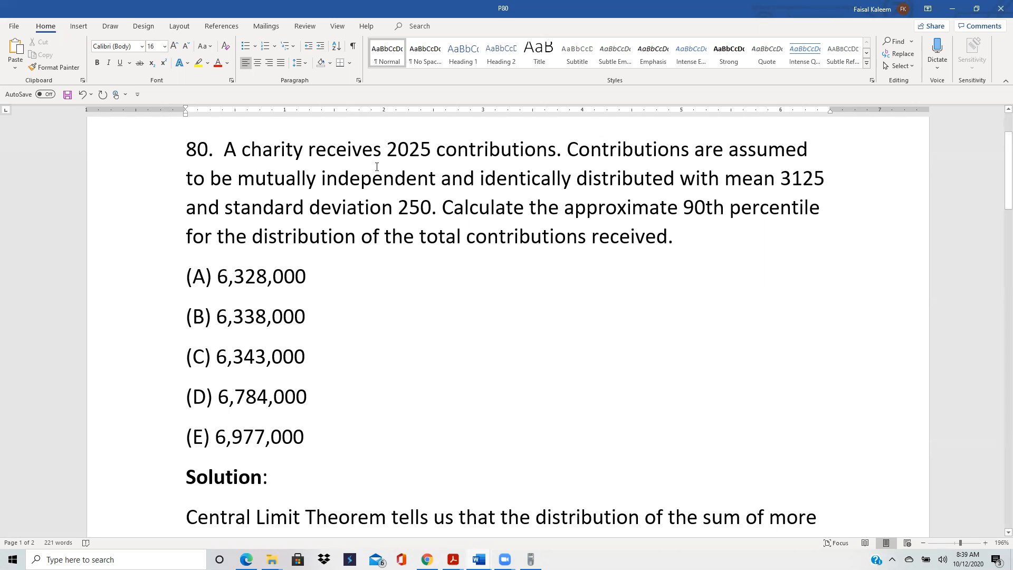
pyautogui.moveTo(375, 168)
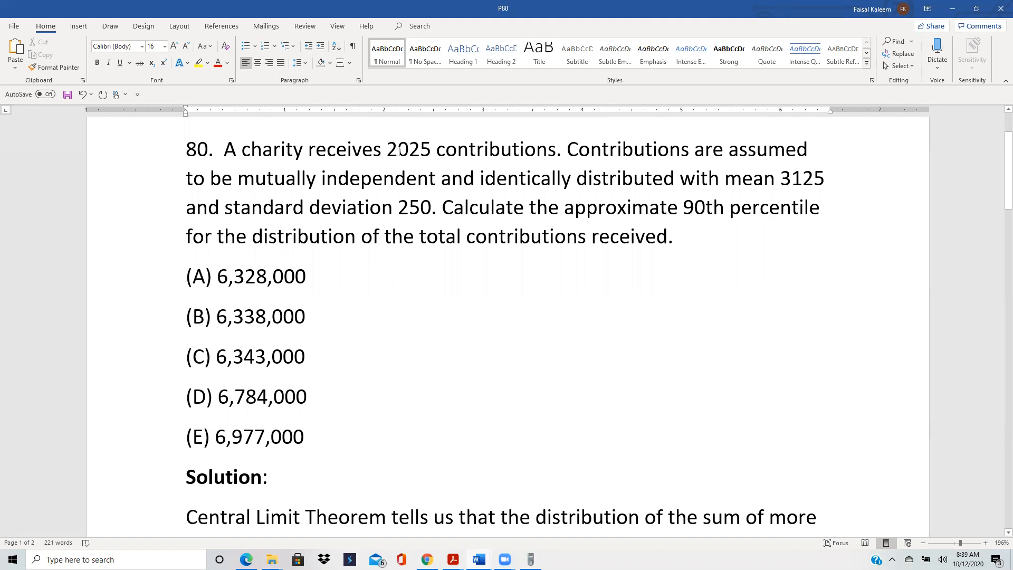
pyautogui.moveTo(412, 153)
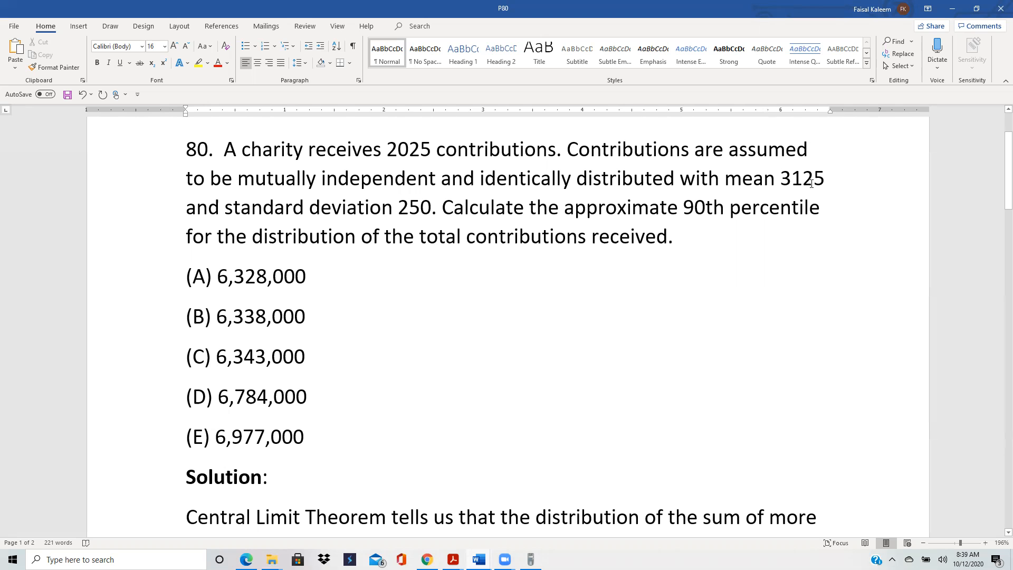
# Step: Scroll the solution to the mean 6328125 and standard deviation 11250 of the total contributions
pyautogui.scroll(-3)
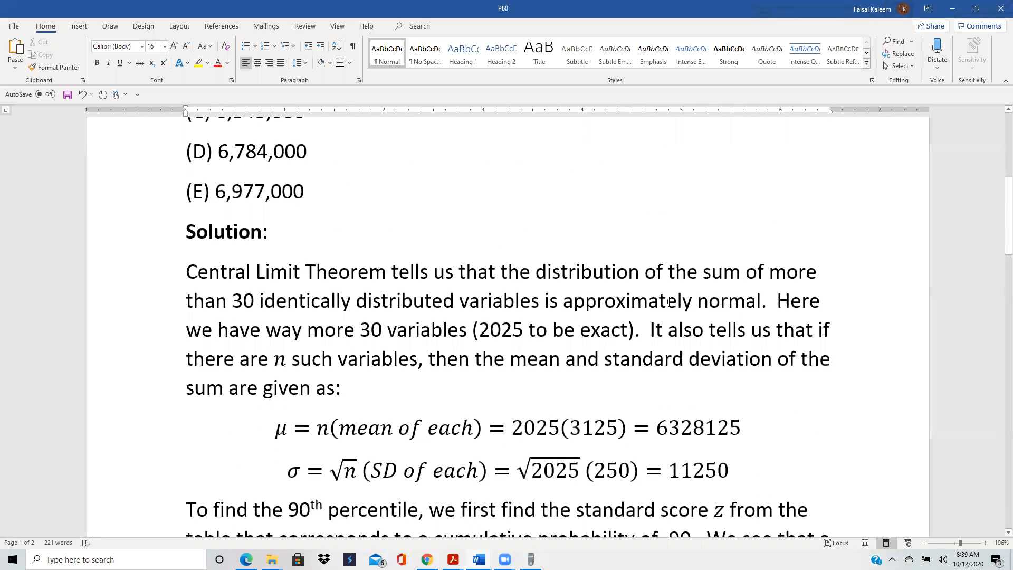
pyautogui.moveTo(563, 409)
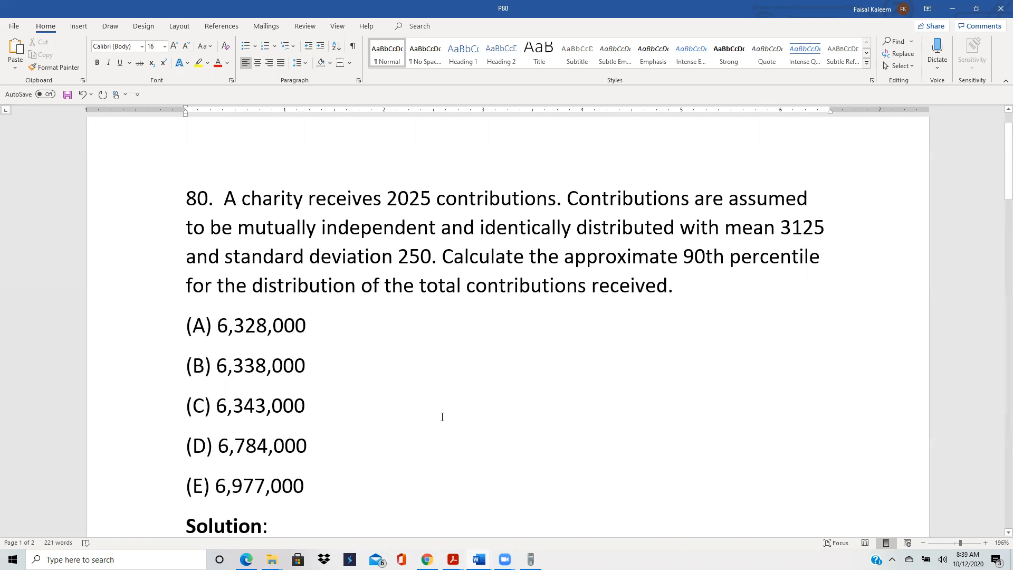
pyautogui.scroll(-3)
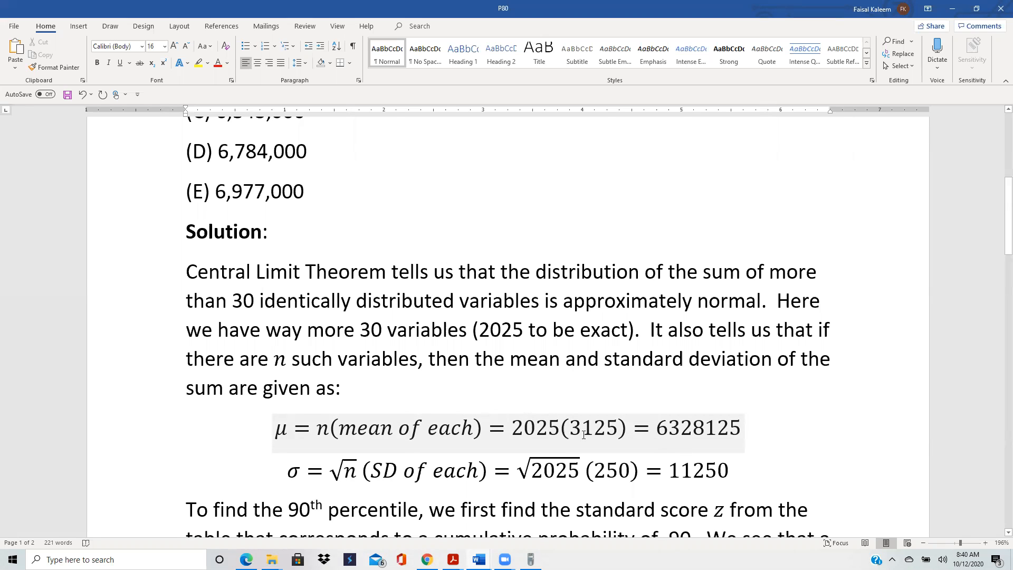
pyautogui.moveTo(690, 442)
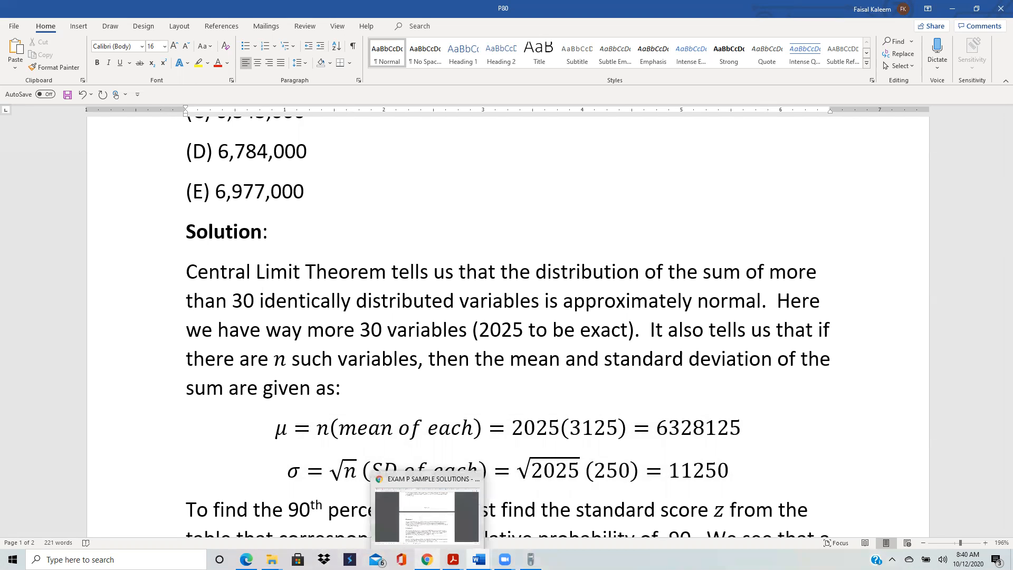
# Step: Switch to Chrome and show the Exam P standard normal table PDF
pyautogui.click(425, 559)
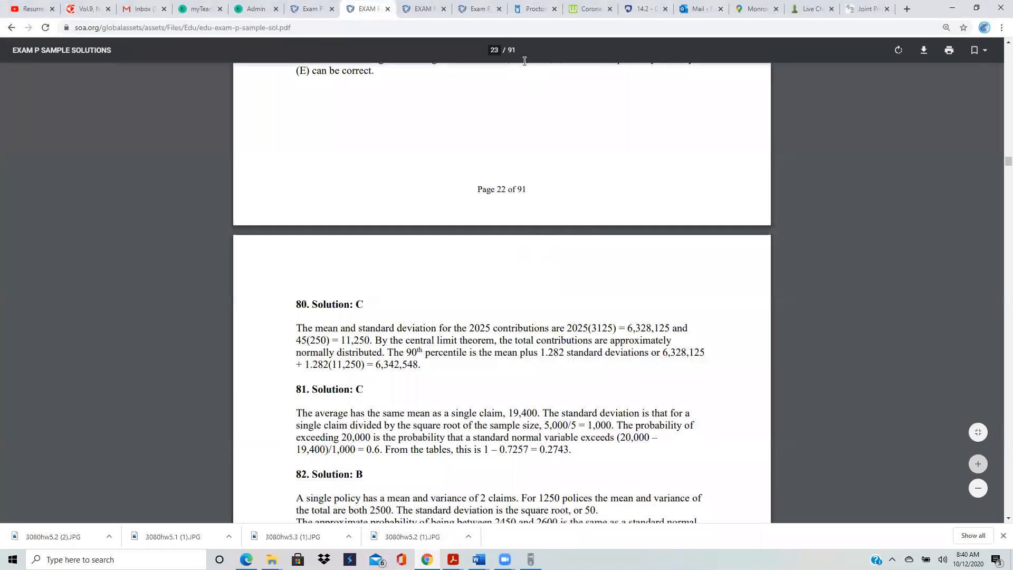
pyautogui.click(478, 8)
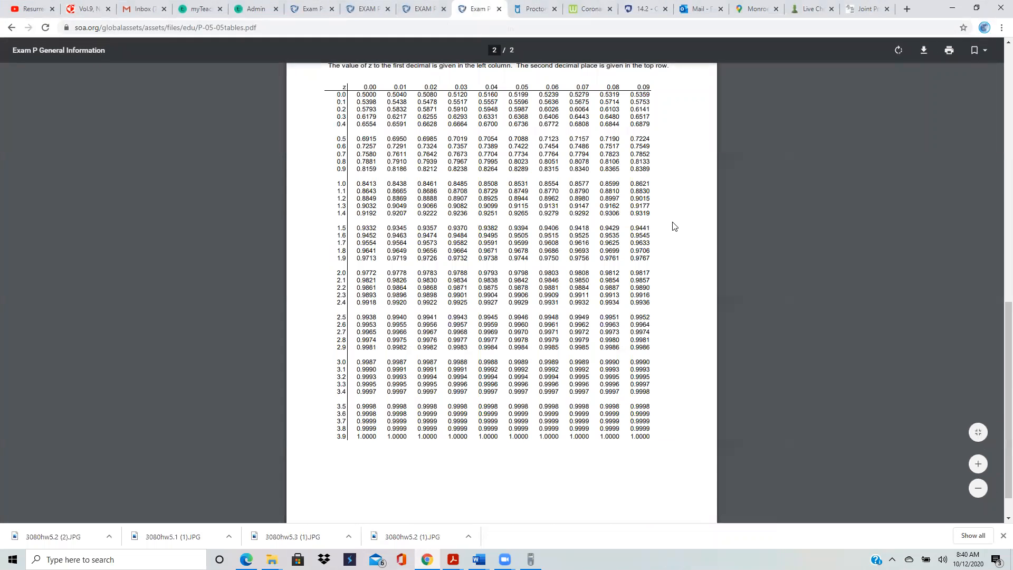
pyautogui.moveTo(978, 463)
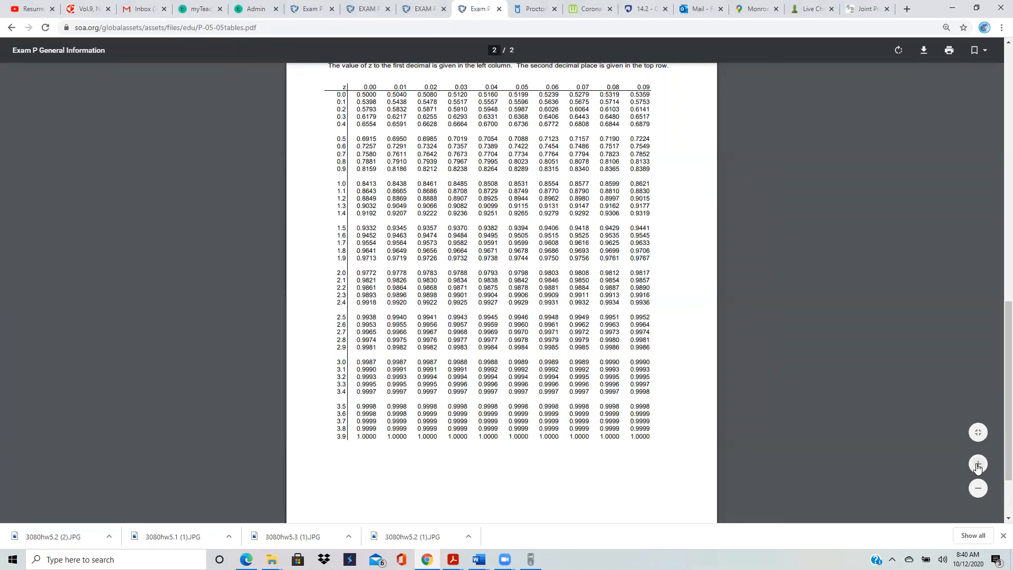
# Step: Enlarge the normal table to read .8997 and .9015 at z = 1.28 and 1.29
pyautogui.click(977, 463)
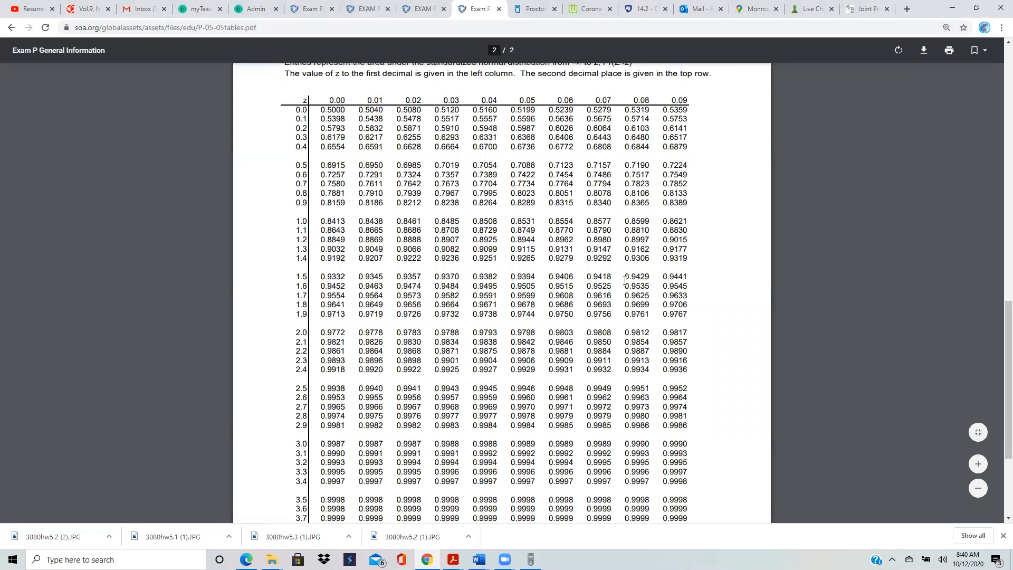
pyautogui.moveTo(584, 276)
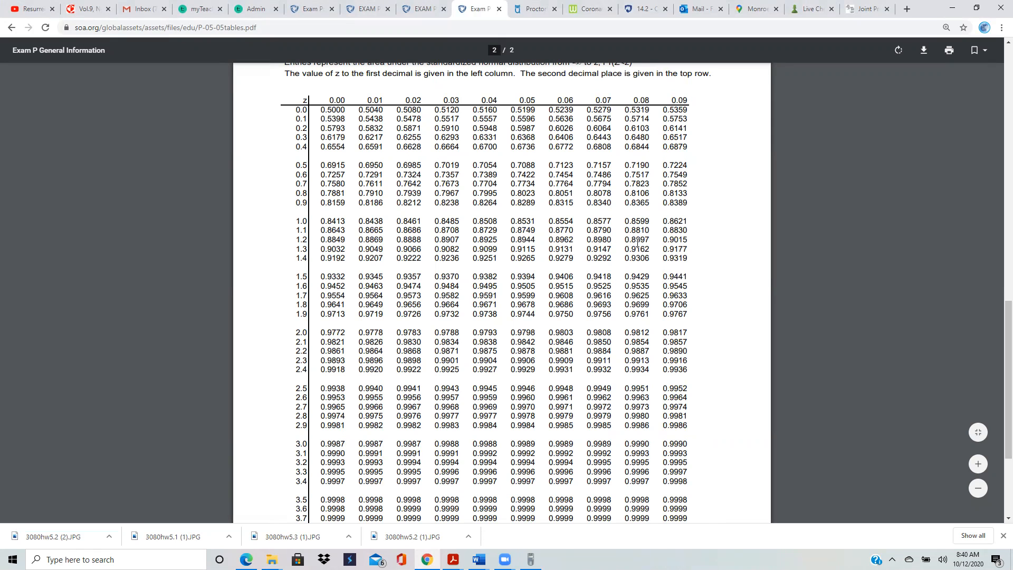
pyautogui.moveTo(643, 243)
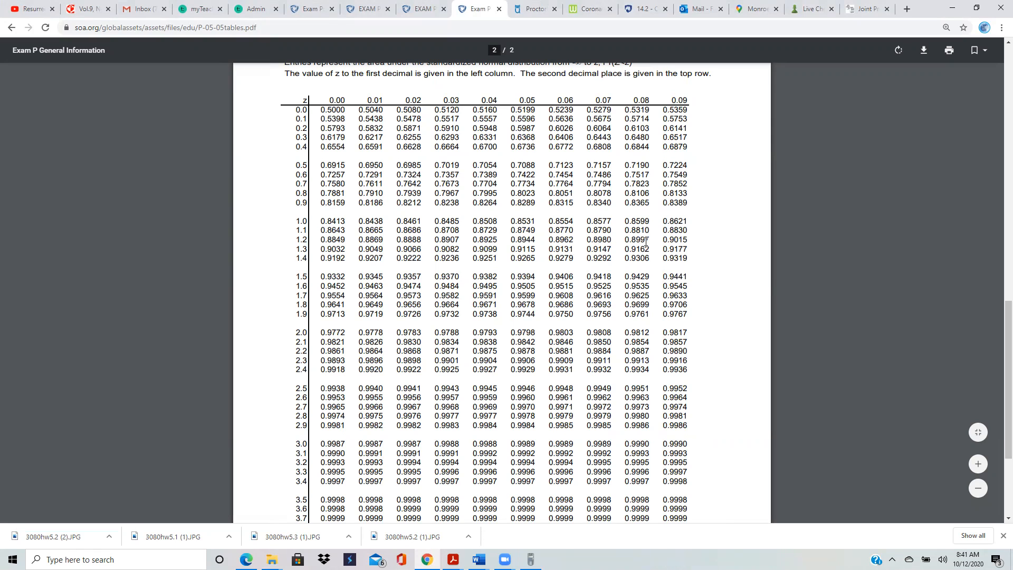
pyautogui.moveTo(305, 241)
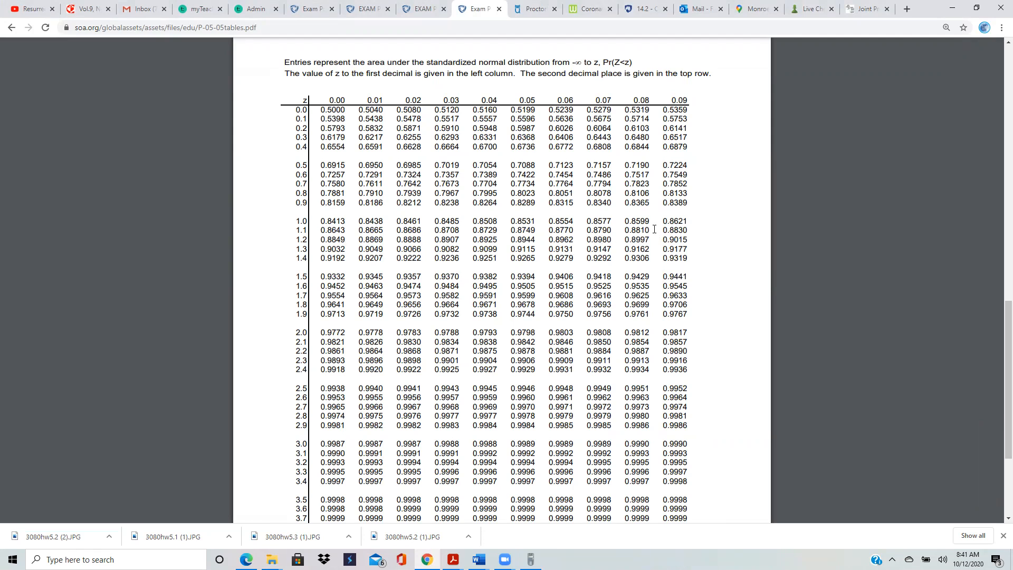
pyautogui.moveTo(517, 399)
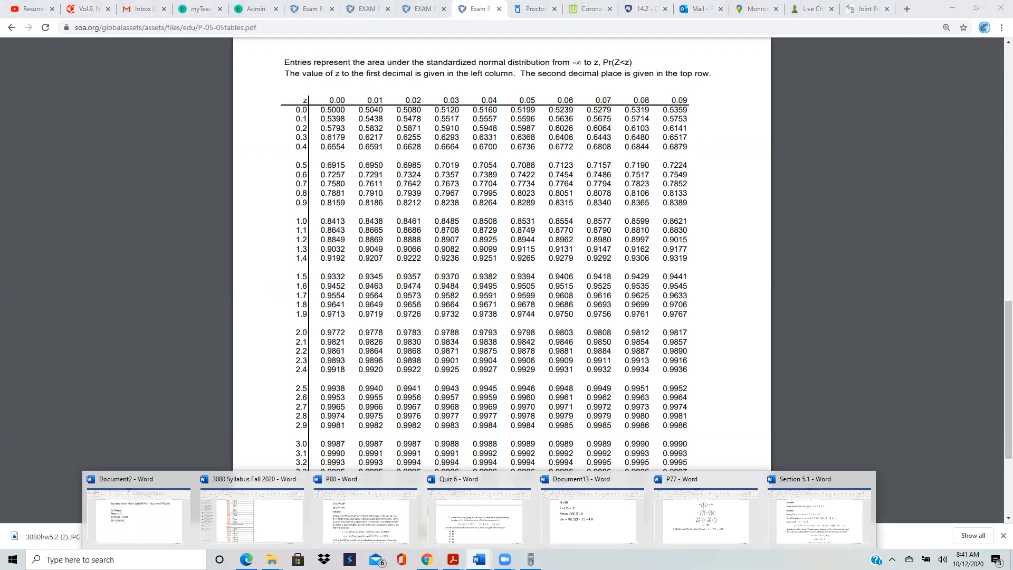
pyautogui.moveTo(822, 527)
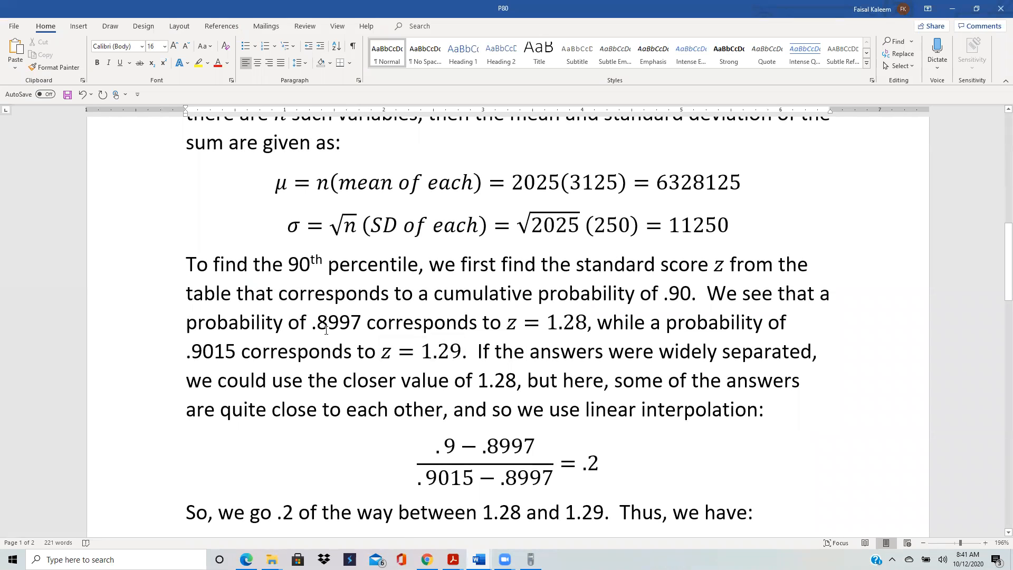
pyautogui.doubleClick(551, 322)
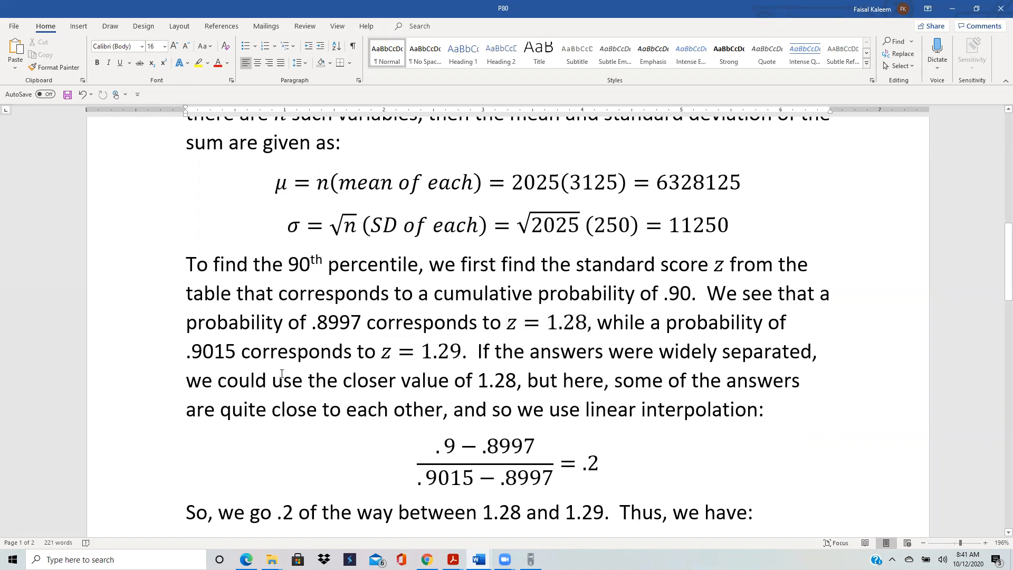
pyautogui.doubleClick(420, 351)
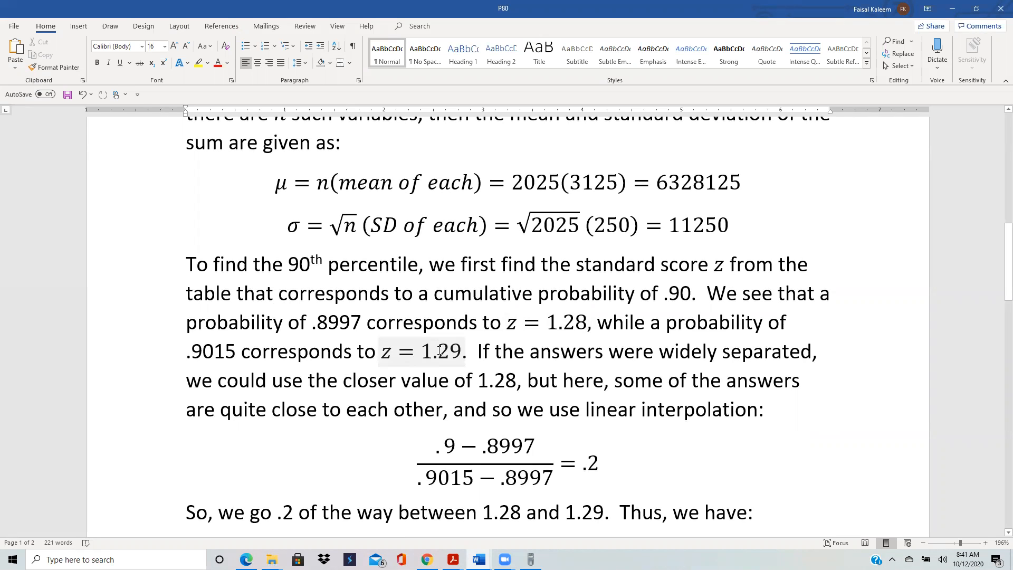
pyautogui.moveTo(421, 335)
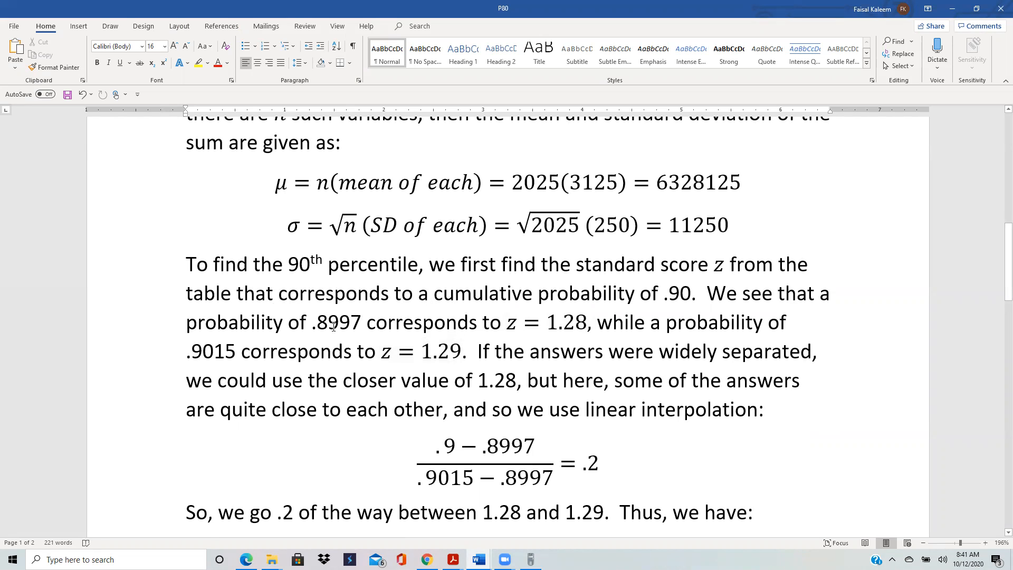
pyautogui.moveTo(349, 322)
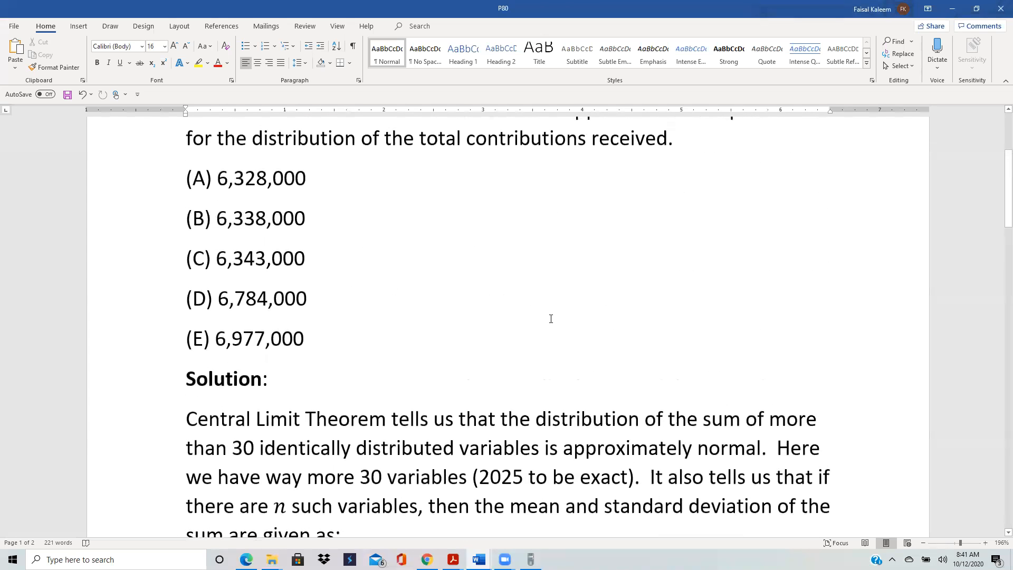
pyautogui.moveTo(541, 323)
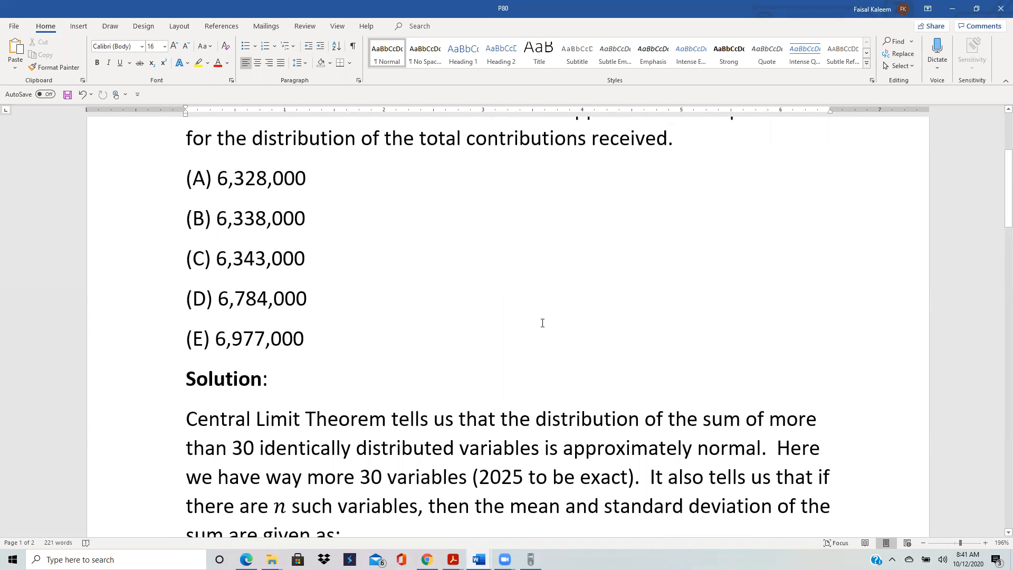
pyautogui.moveTo(356, 226)
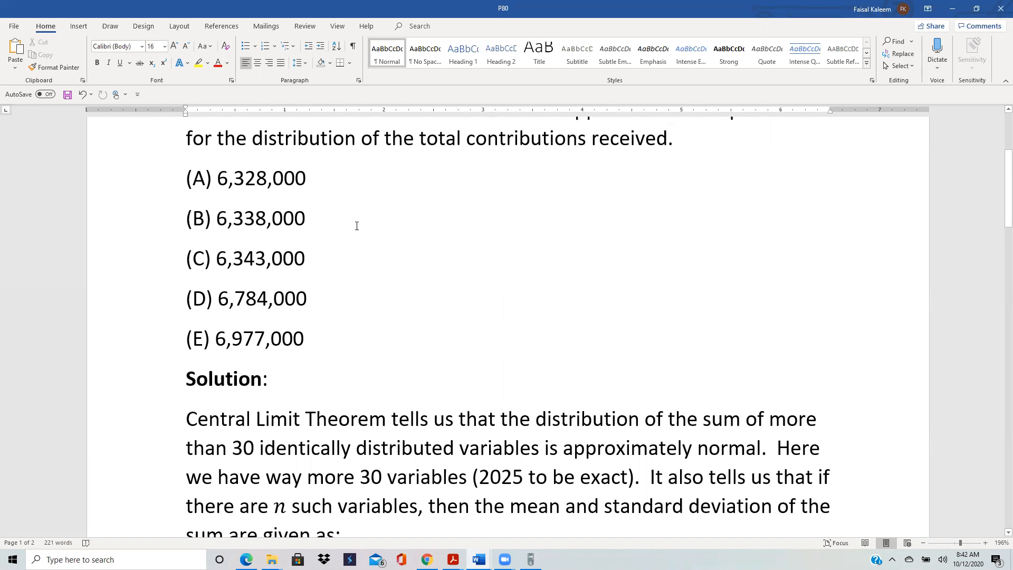
pyautogui.moveTo(549, 355)
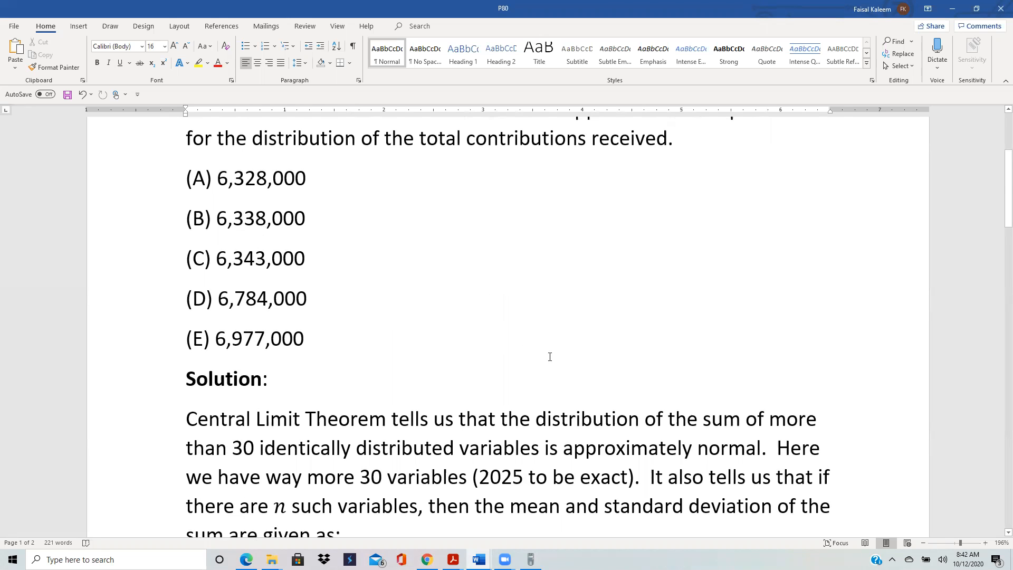
pyautogui.scroll(-3)
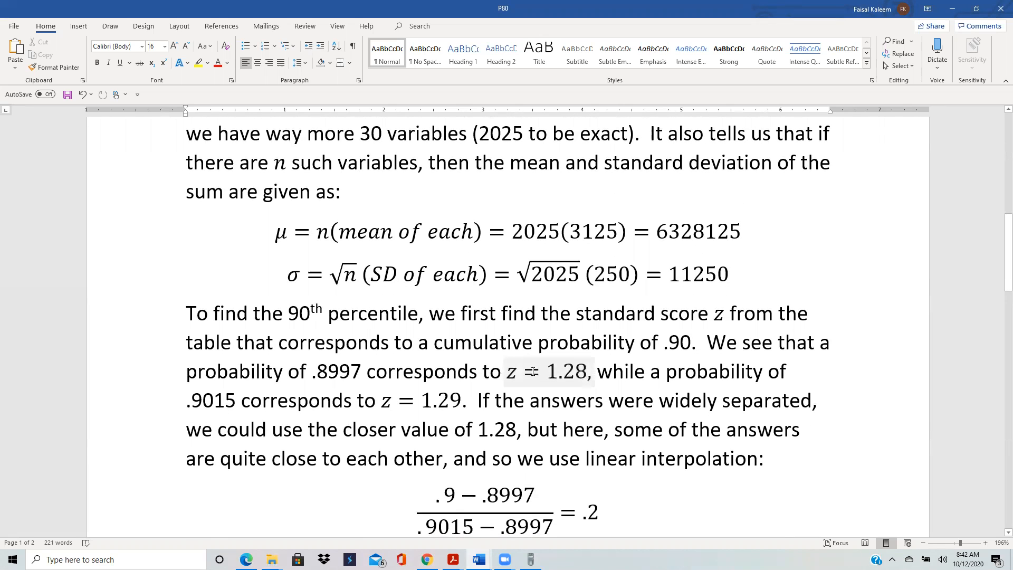
pyautogui.scroll(-3)
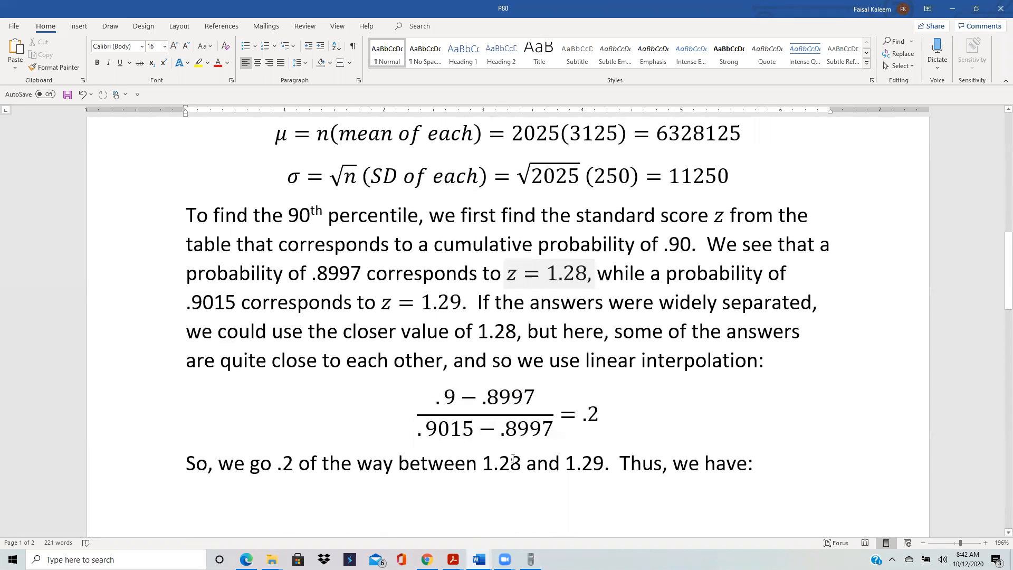
pyautogui.click(508, 417)
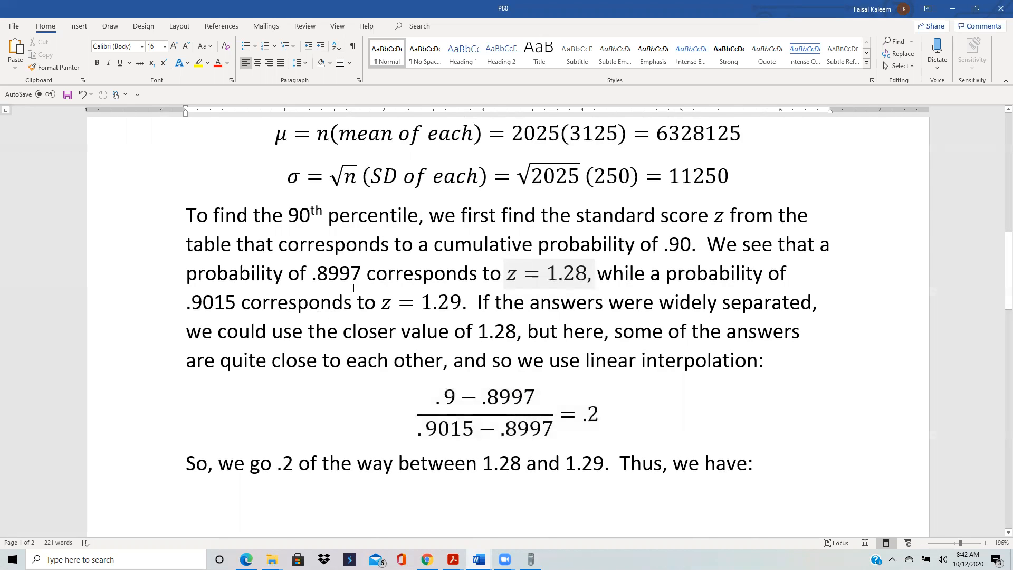
pyautogui.click(485, 414)
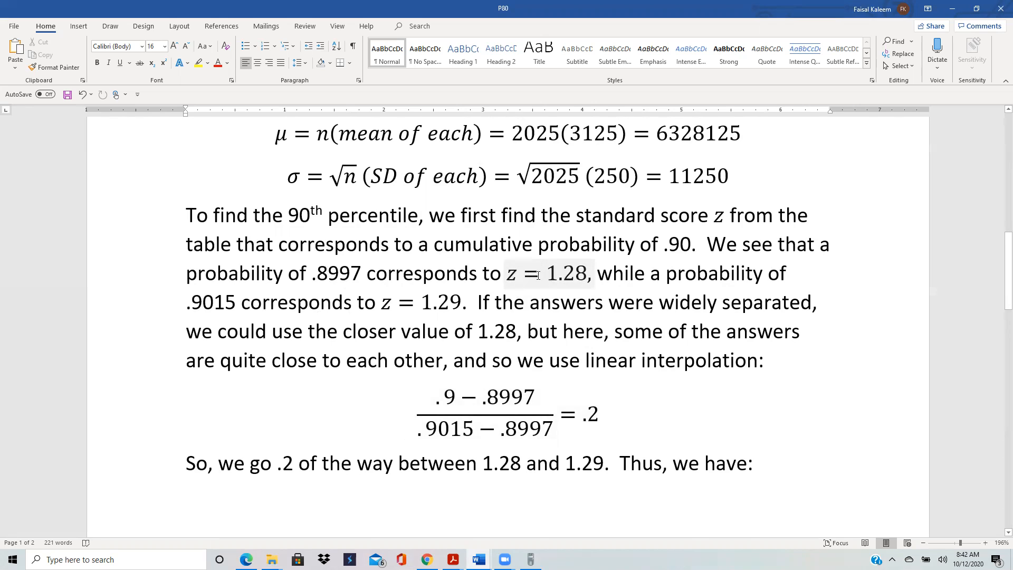
pyautogui.click(450, 302)
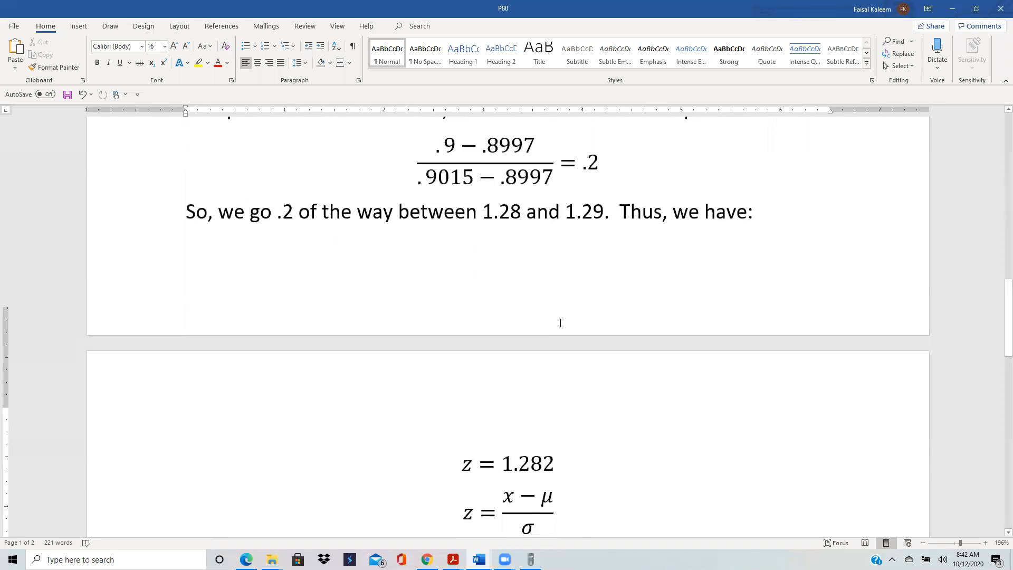
pyautogui.scroll(-3)
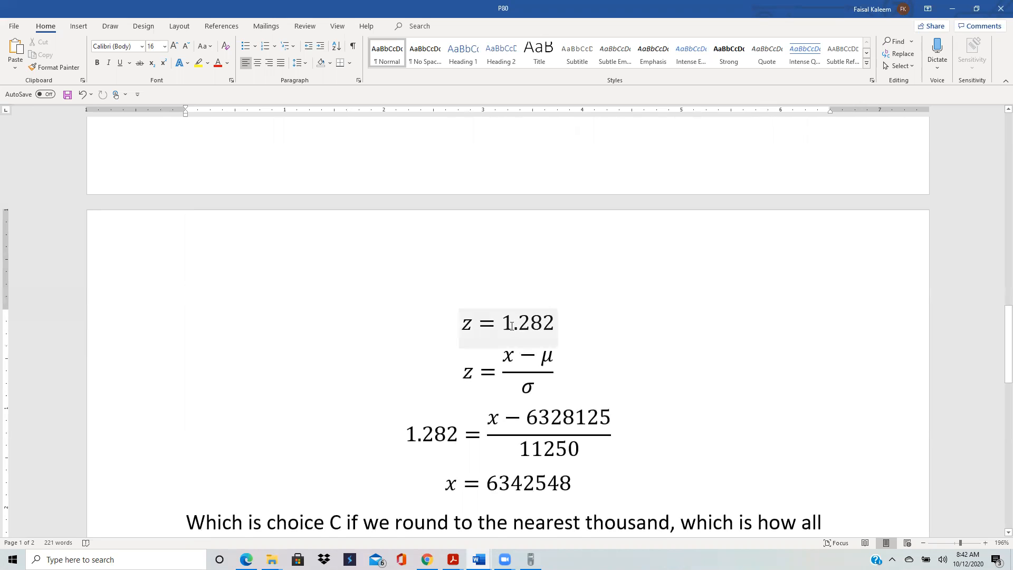
pyautogui.click(508, 371)
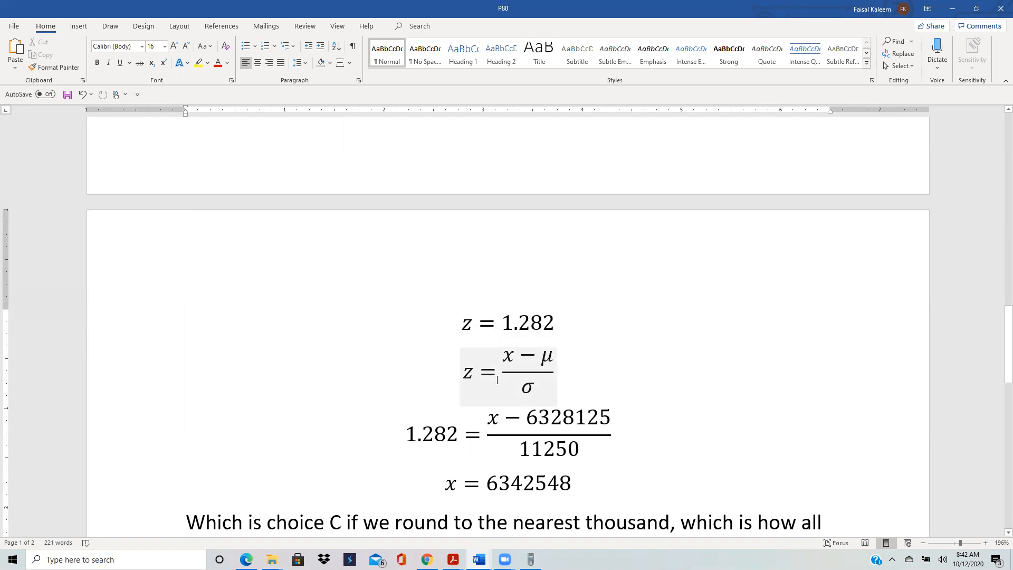
pyautogui.moveTo(545, 359)
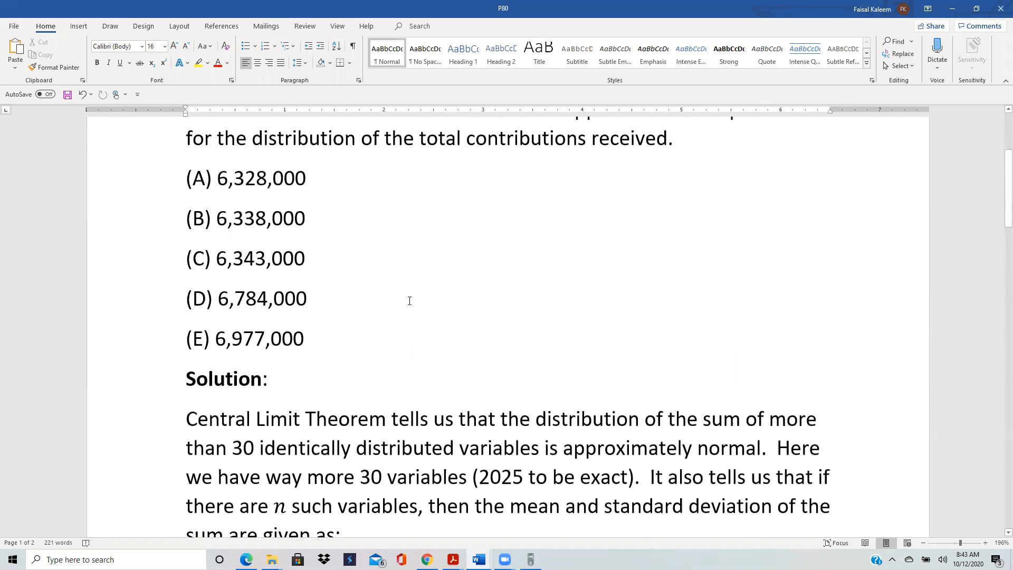
pyautogui.scroll(-3)
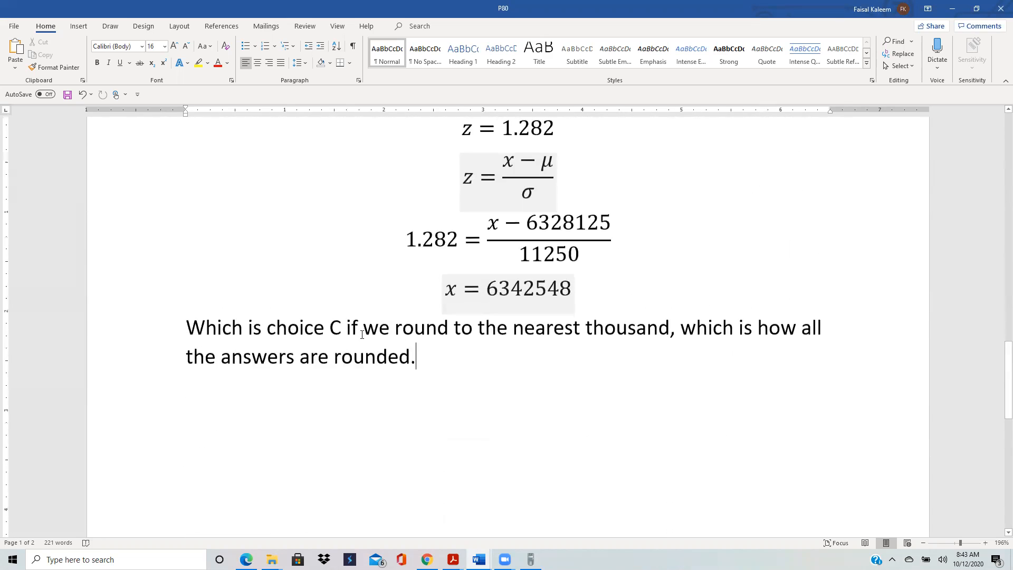
pyautogui.scroll(-3)
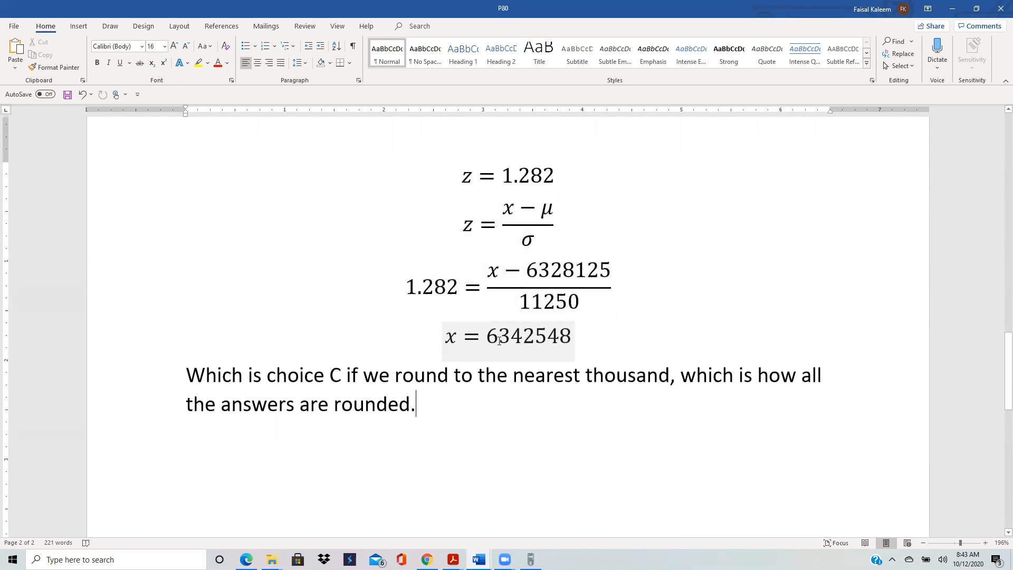